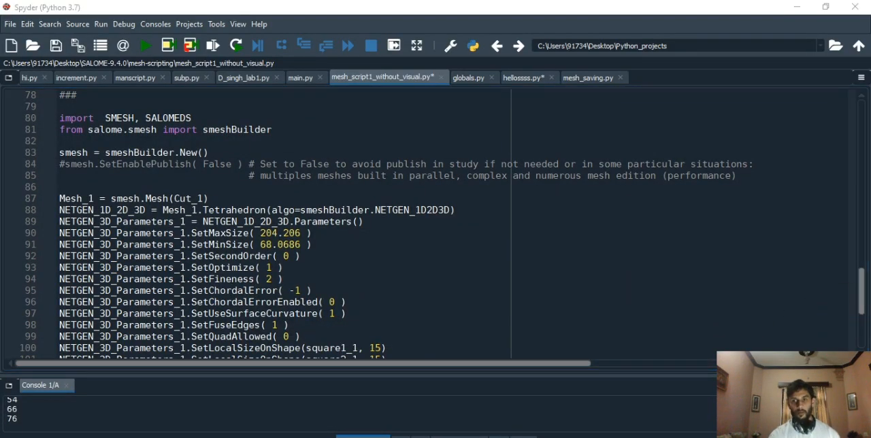
pyautogui.moveTo(796, 191)
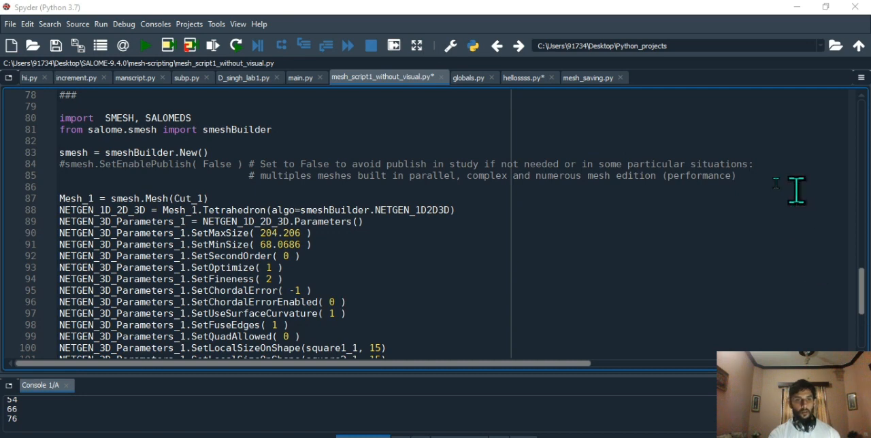
pyautogui.moveTo(126, 130)
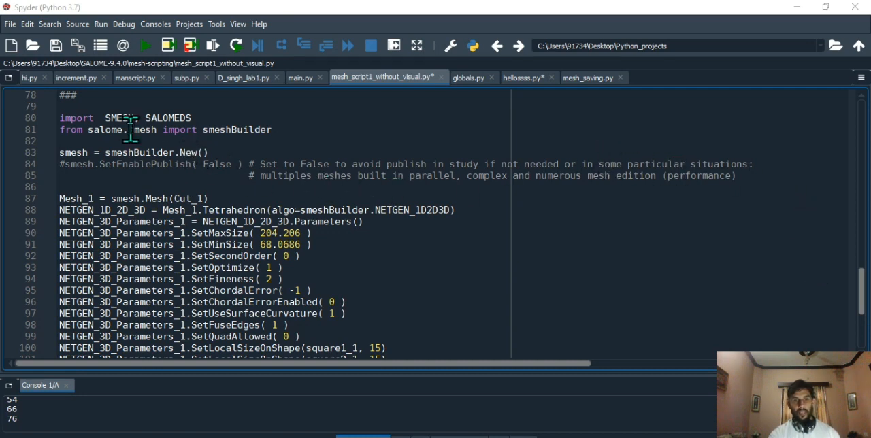
pyautogui.moveTo(289, 153)
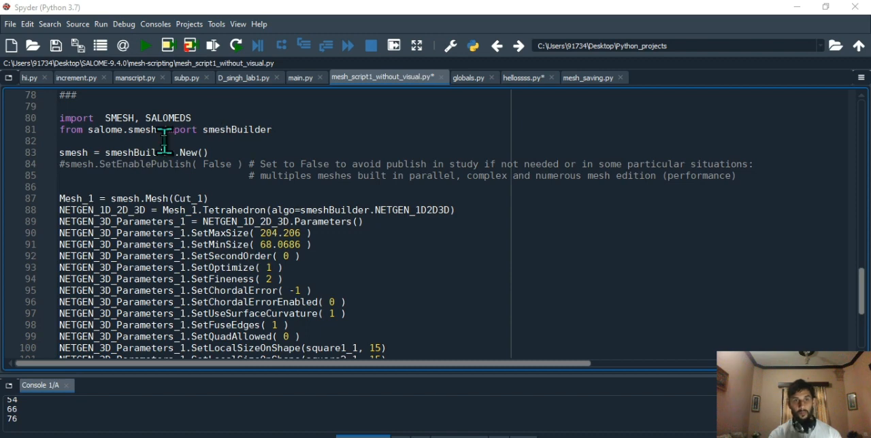
pyautogui.moveTo(175, 140)
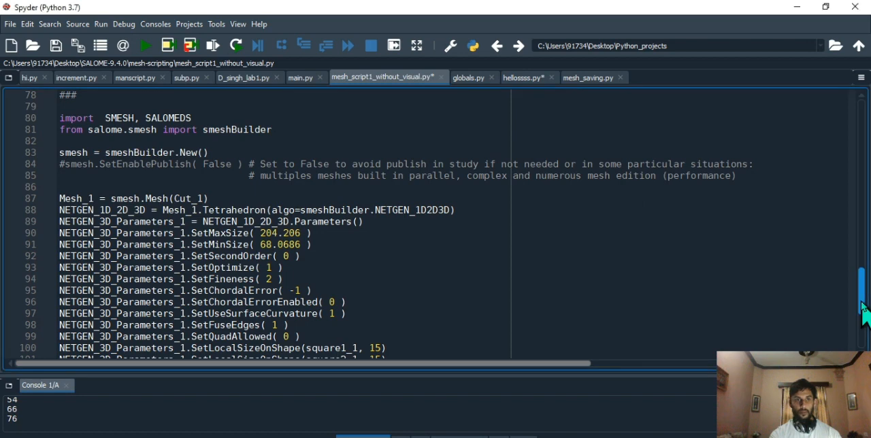
# - Select the try/except ExportUNV block from the hellossss.py reference script to copy it
pyautogui.scroll(3)
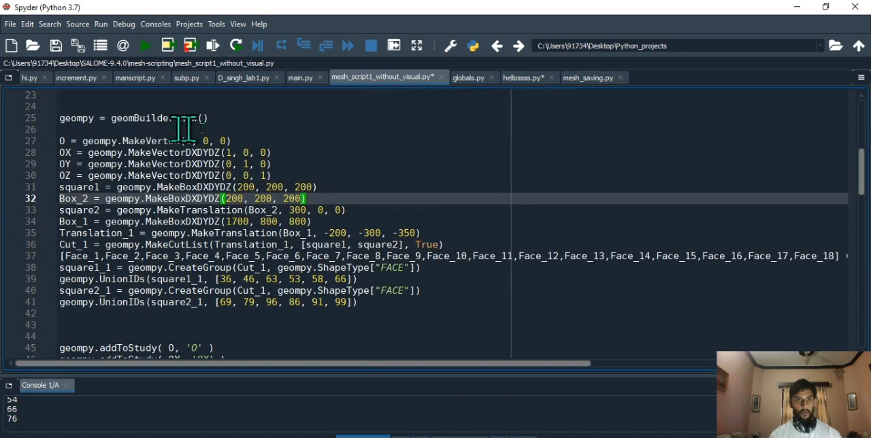
pyautogui.scroll(-3)
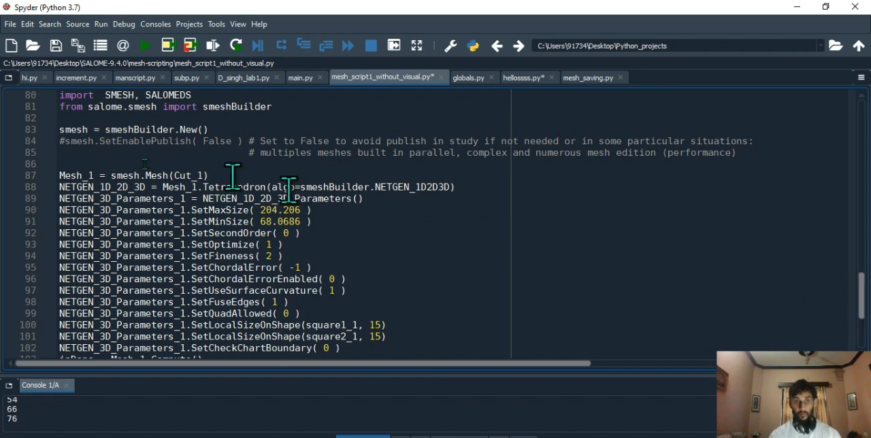
pyautogui.moveTo(129, 141)
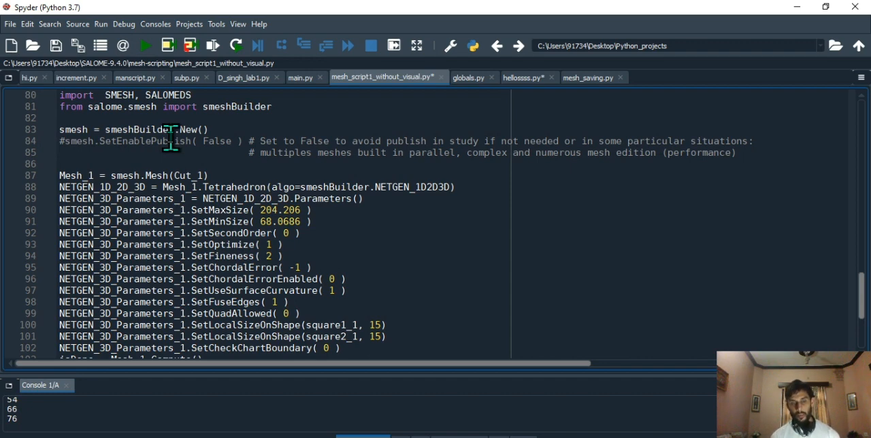
pyautogui.moveTo(75, 174)
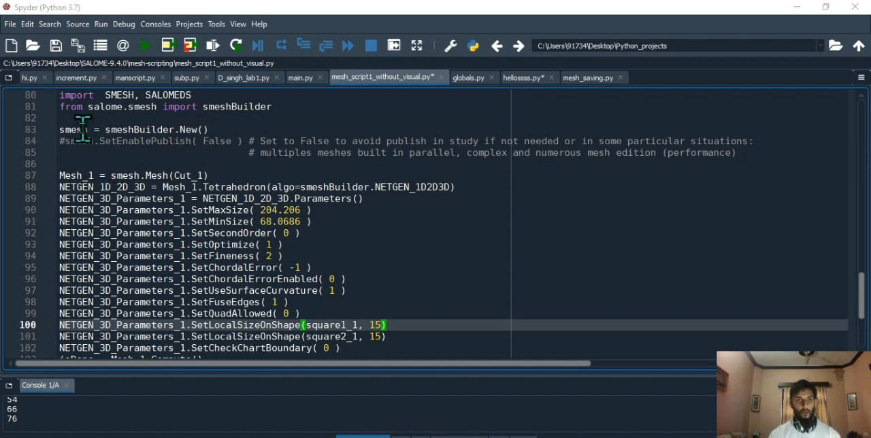
pyautogui.moveTo(154, 153)
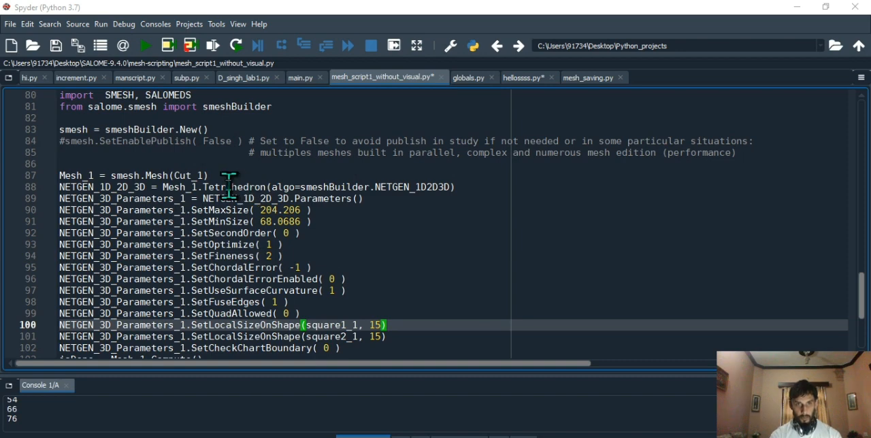
pyautogui.moveTo(243, 187)
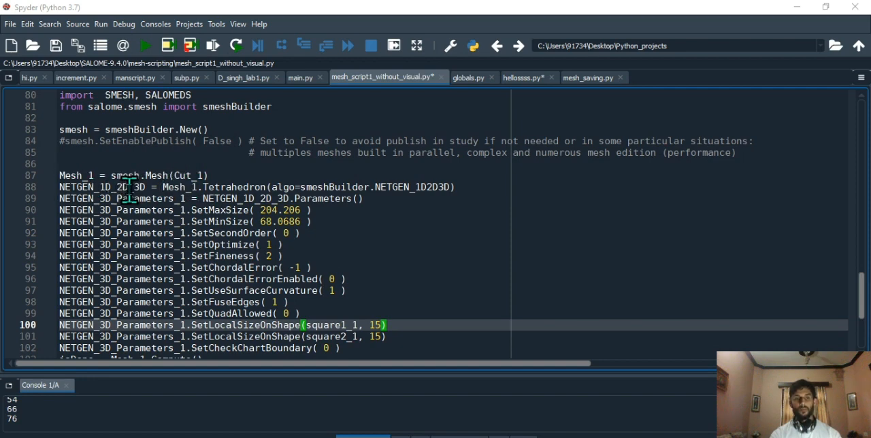
pyautogui.moveTo(289, 197)
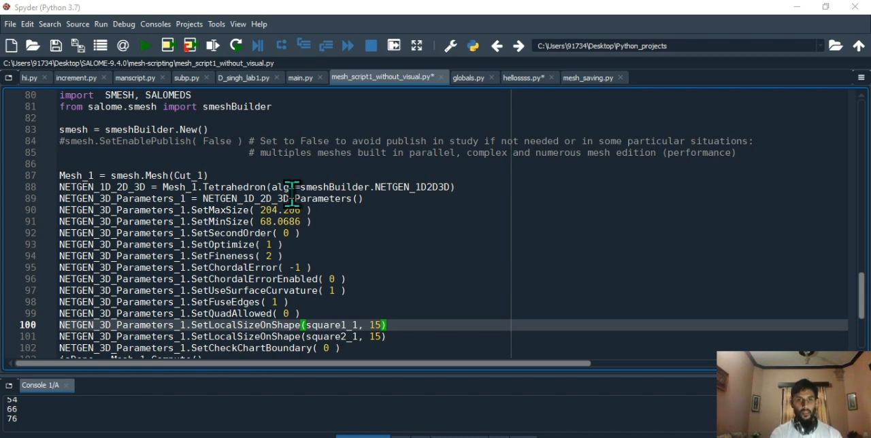
pyautogui.moveTo(225, 210)
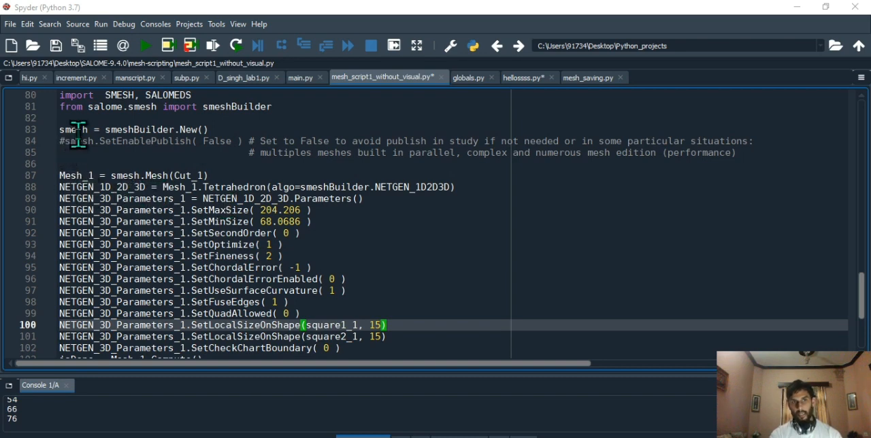
pyautogui.moveTo(133, 176)
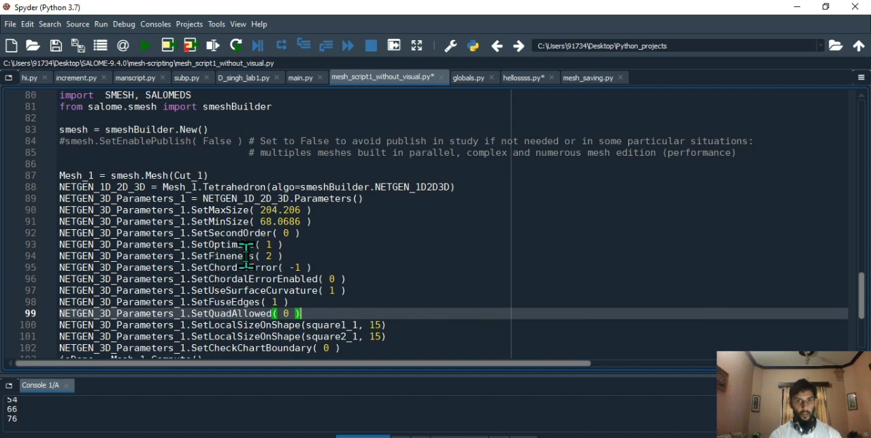
pyautogui.moveTo(344, 303)
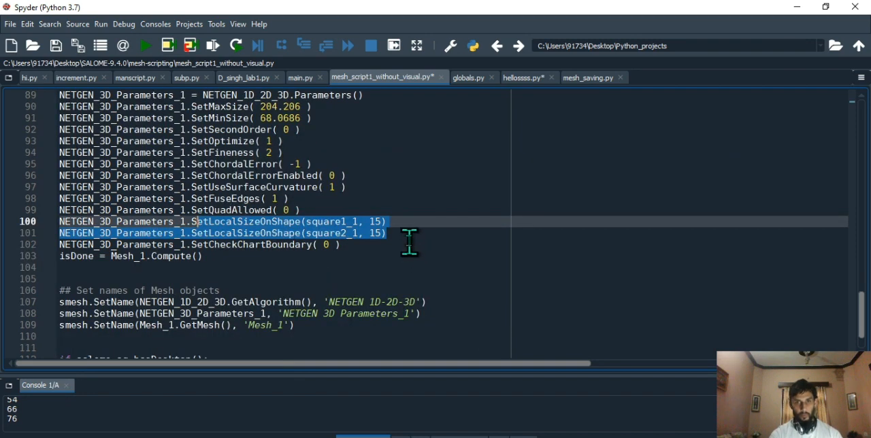
pyautogui.click(388, 233)
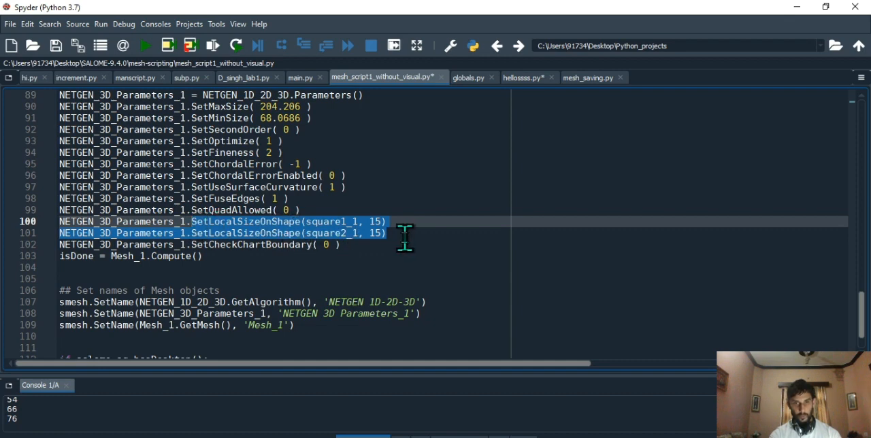
pyautogui.moveTo(396, 239)
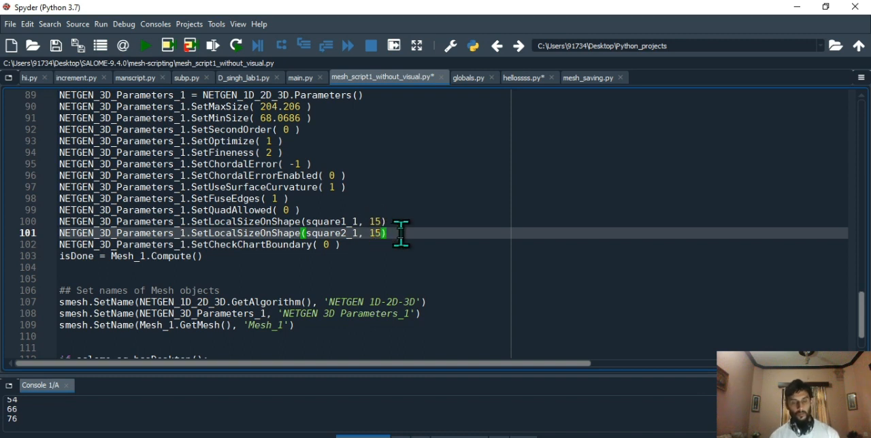
pyautogui.moveTo(371, 245)
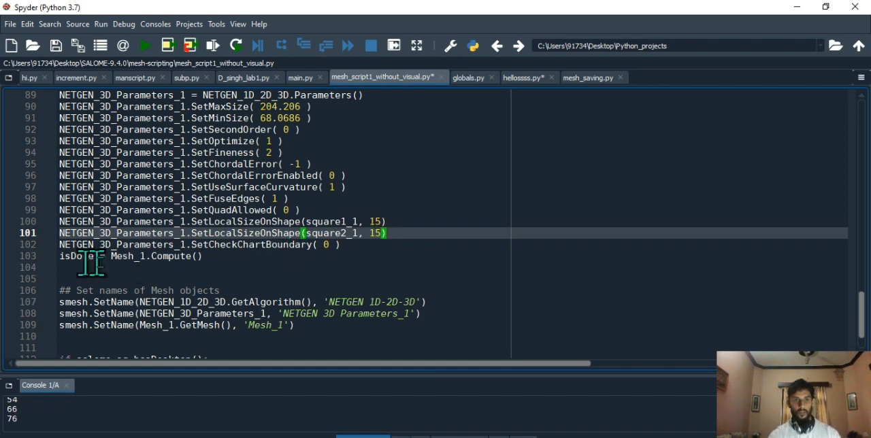
pyautogui.moveTo(148, 264)
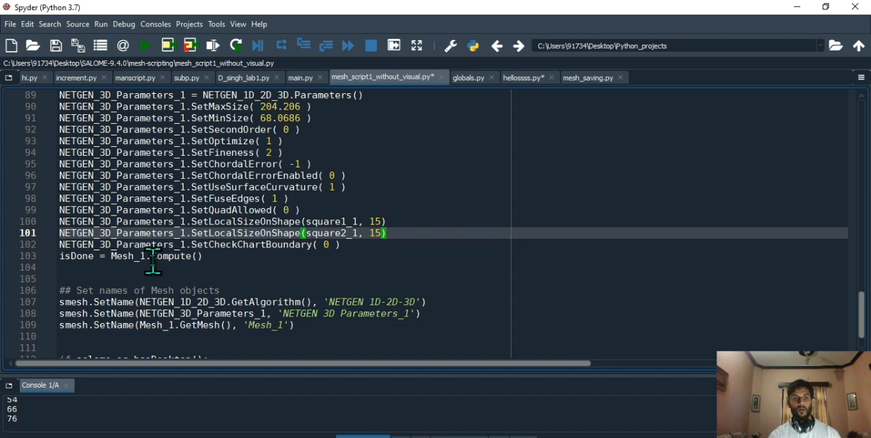
pyautogui.moveTo(581, 293)
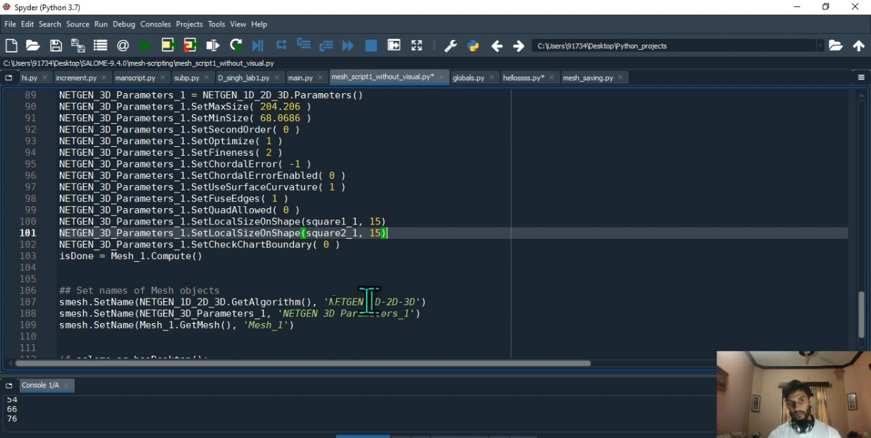
pyautogui.moveTo(725, 286)
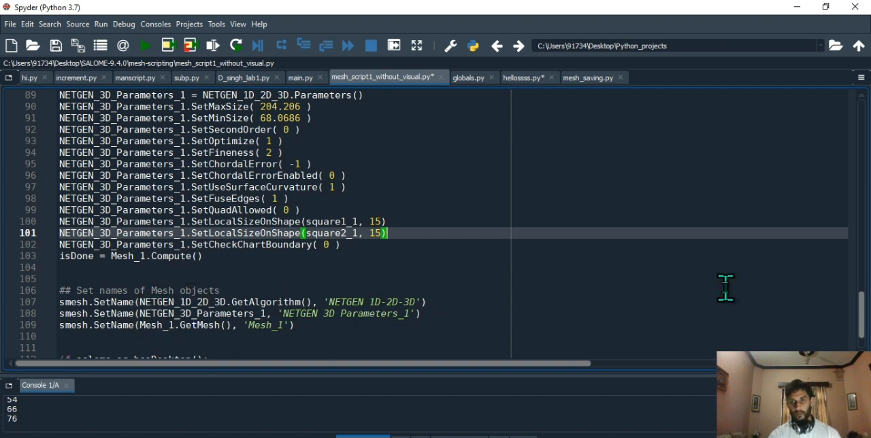
pyautogui.moveTo(568, 299)
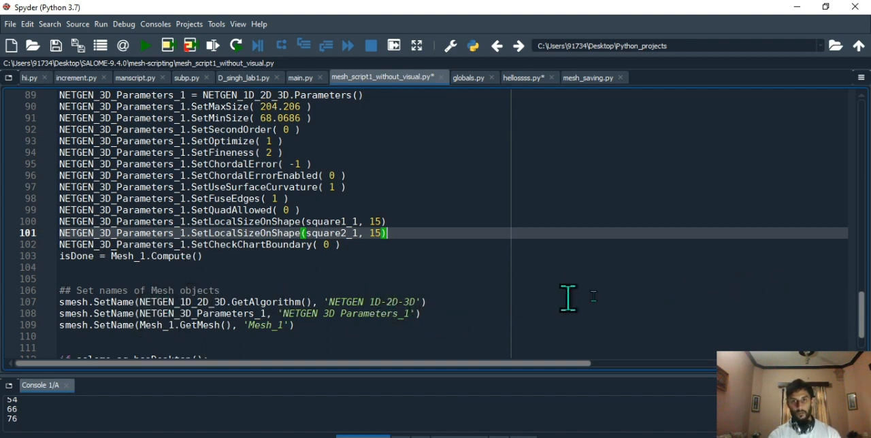
pyautogui.scroll(-3)
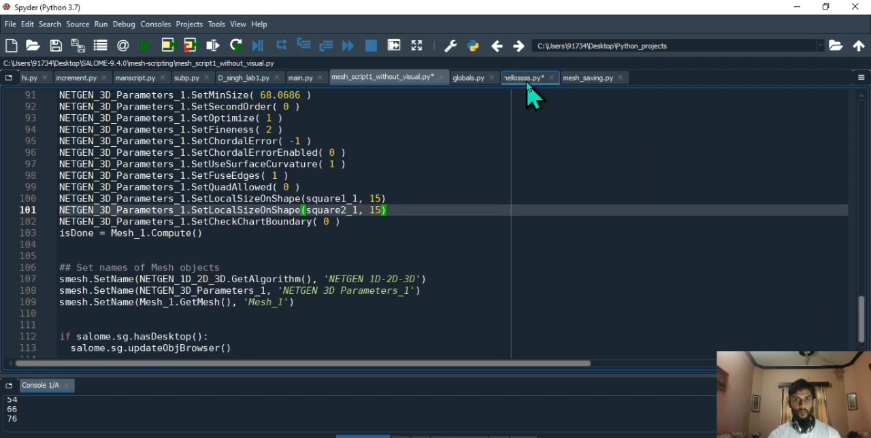
pyautogui.click(522, 77)
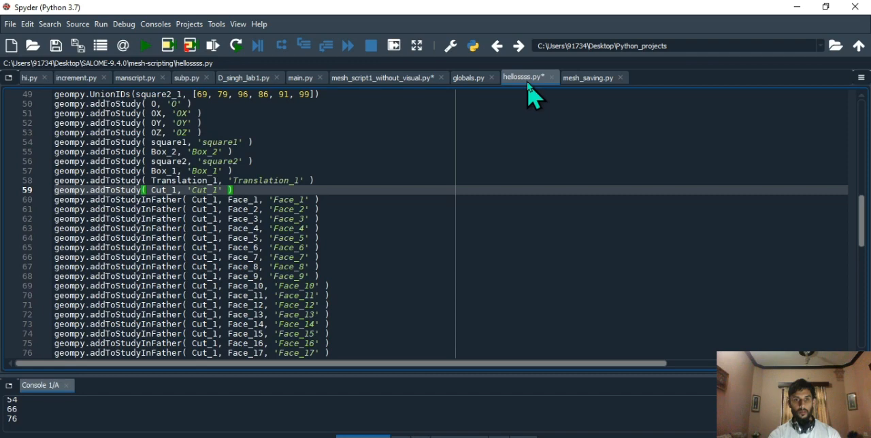
pyautogui.scroll(-3)
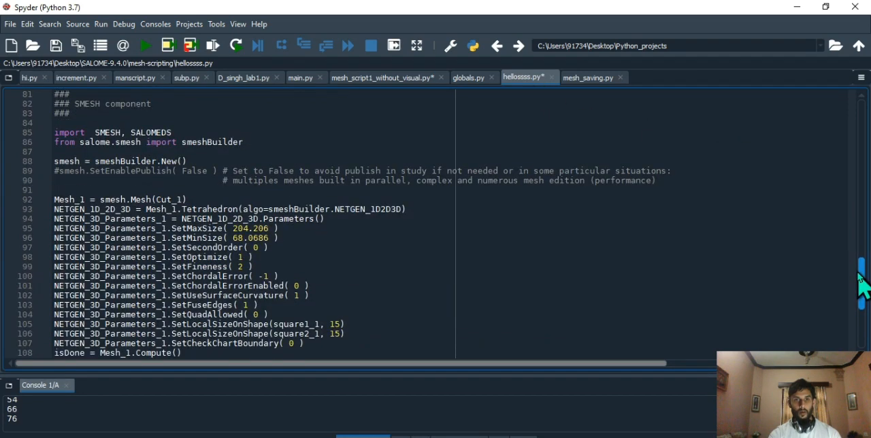
pyautogui.scroll(-3)
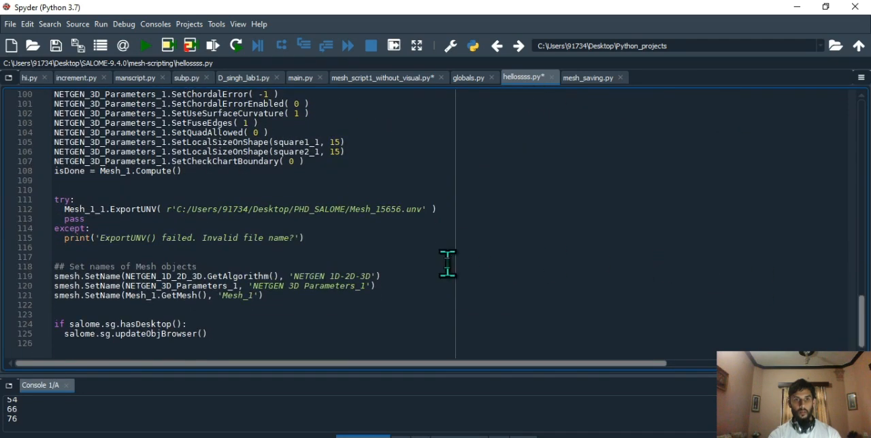
pyautogui.moveTo(68, 199); pyautogui.dragTo(303, 237)
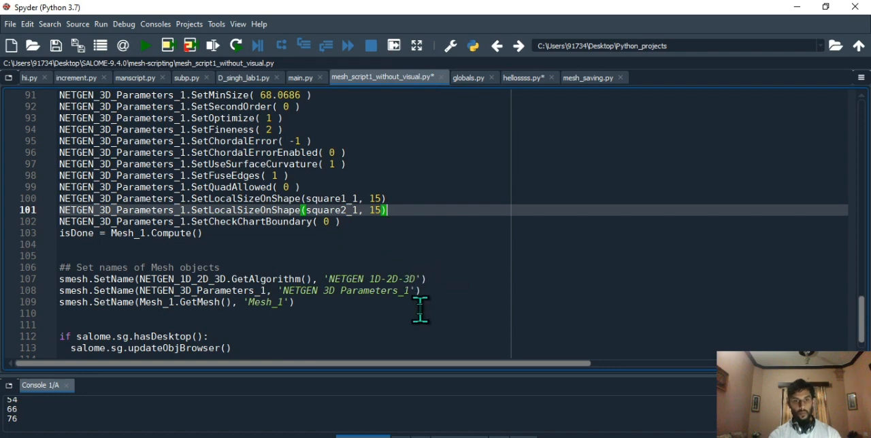
# - Paste the try/except UNV export block right after Mesh_1.Compute() in the mesh script
pyautogui.click(61, 313)
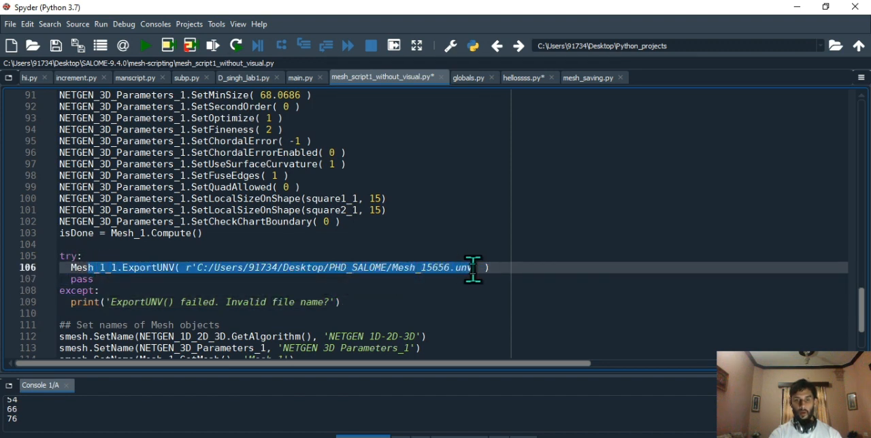
pyautogui.click(80, 255)
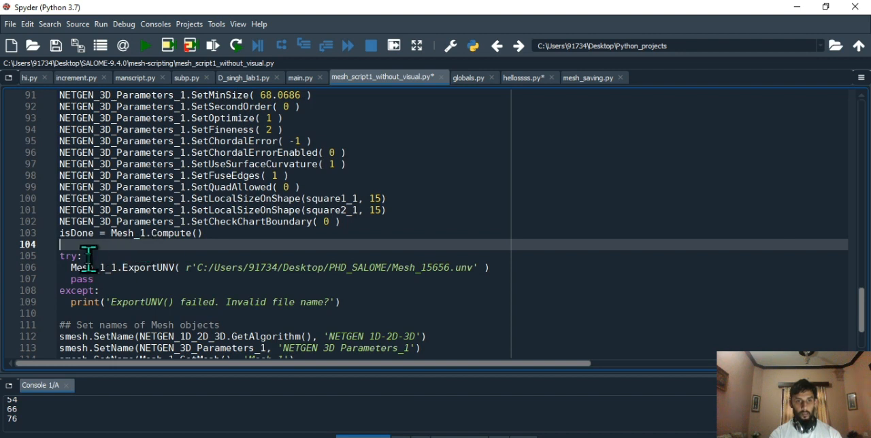
pyautogui.moveTo(99, 277)
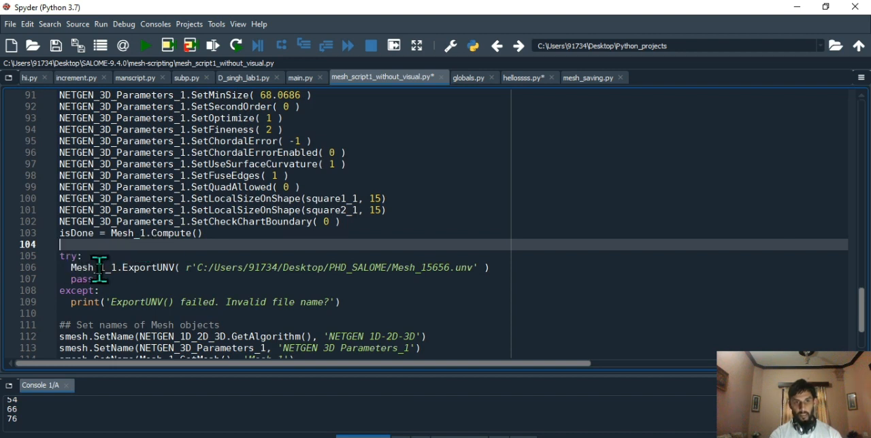
pyautogui.moveTo(145, 267)
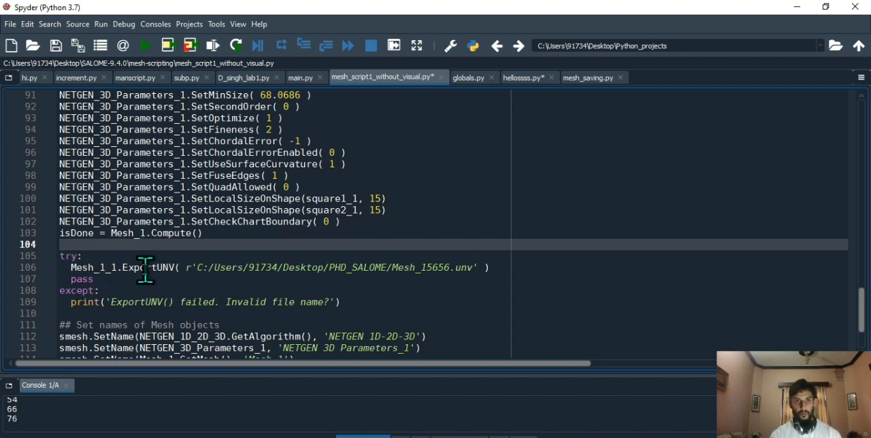
pyautogui.moveTo(194, 302)
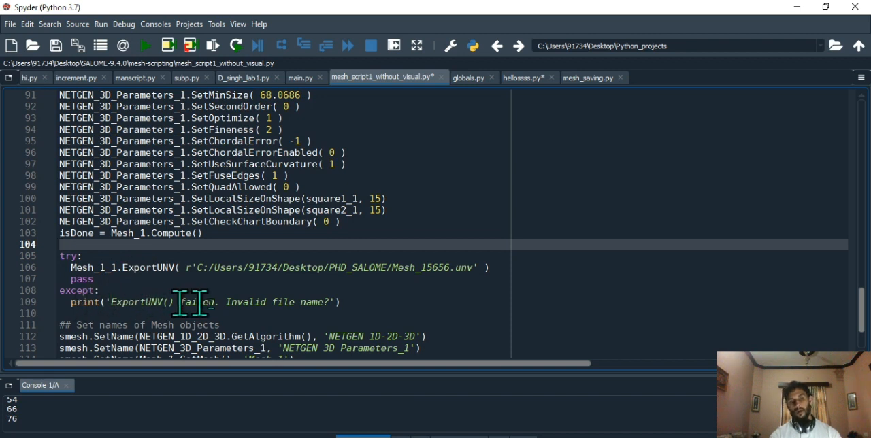
pyautogui.moveTo(791, 279)
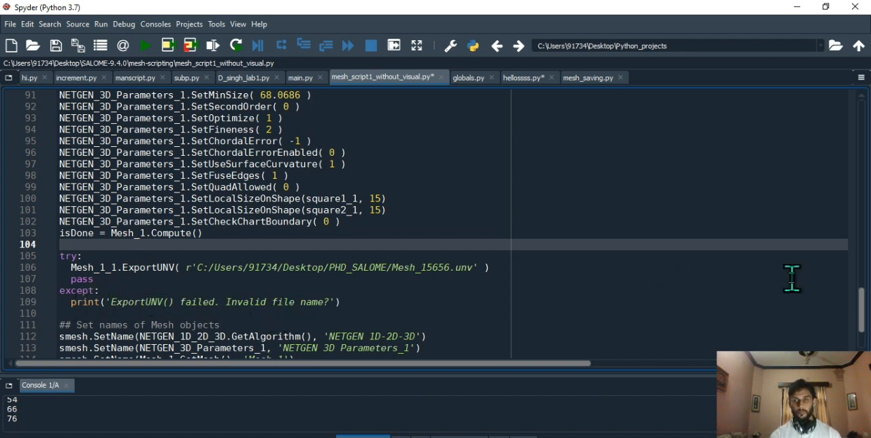
pyautogui.scroll(-3)
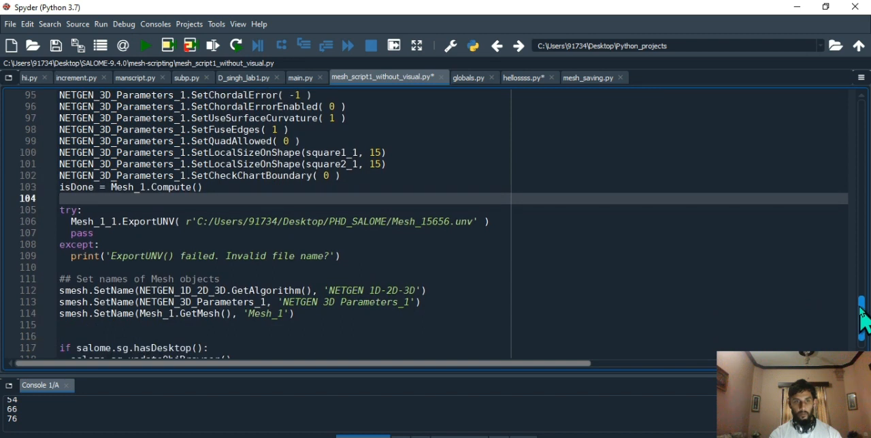
pyautogui.scroll(-3)
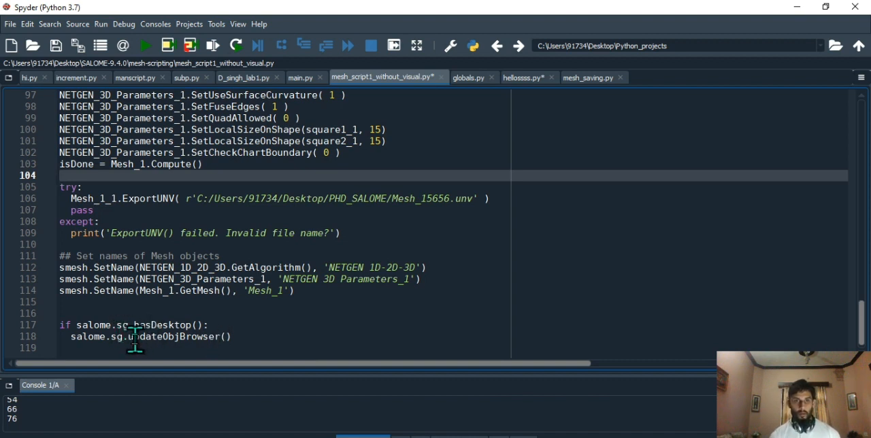
pyautogui.moveTo(736, 283)
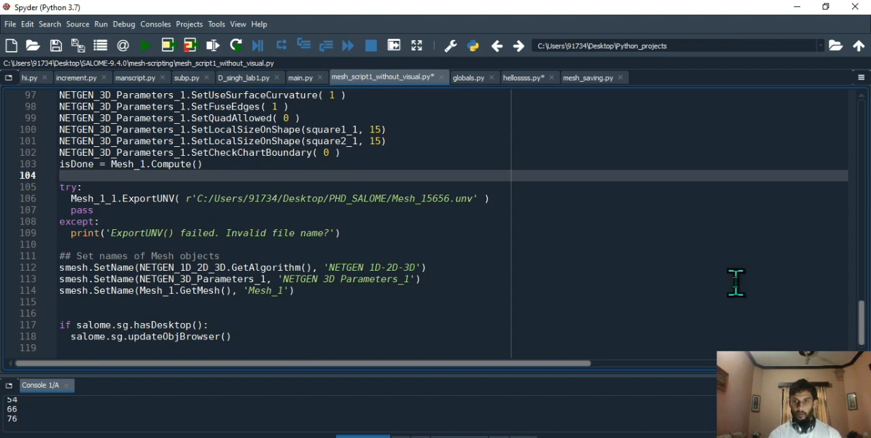
pyautogui.scroll(3)
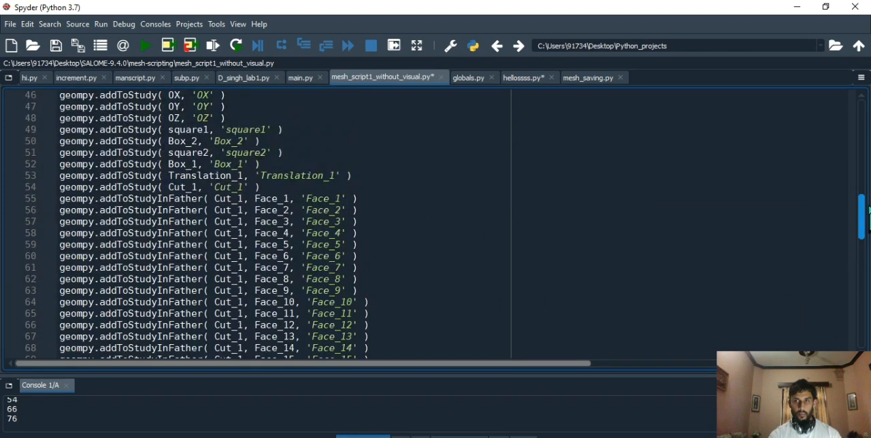
pyautogui.scroll(3)
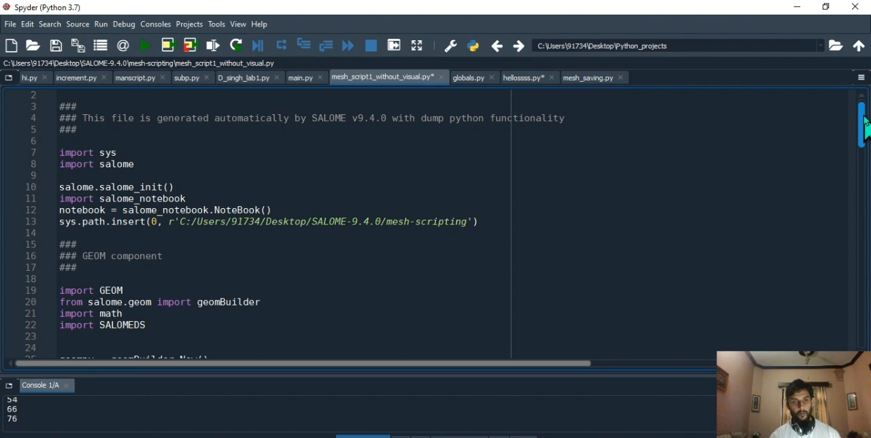